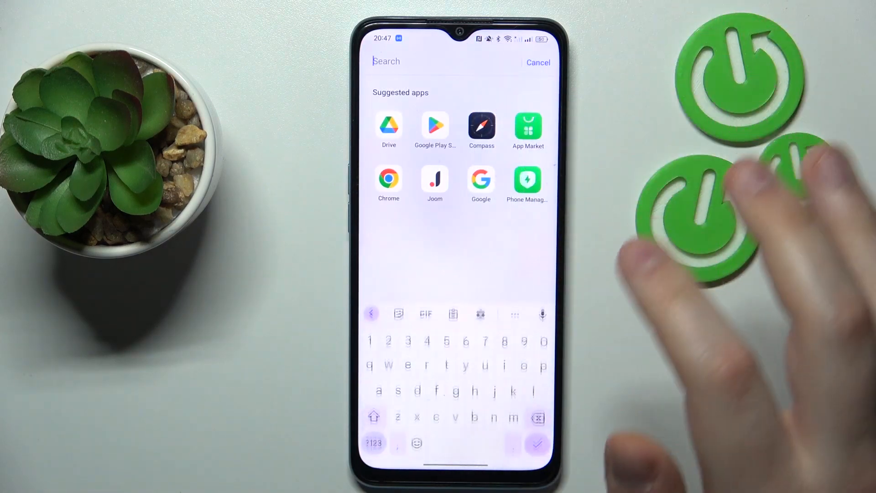
Search the launcher for "cal" and launch the Google Calendar app
text(cal)
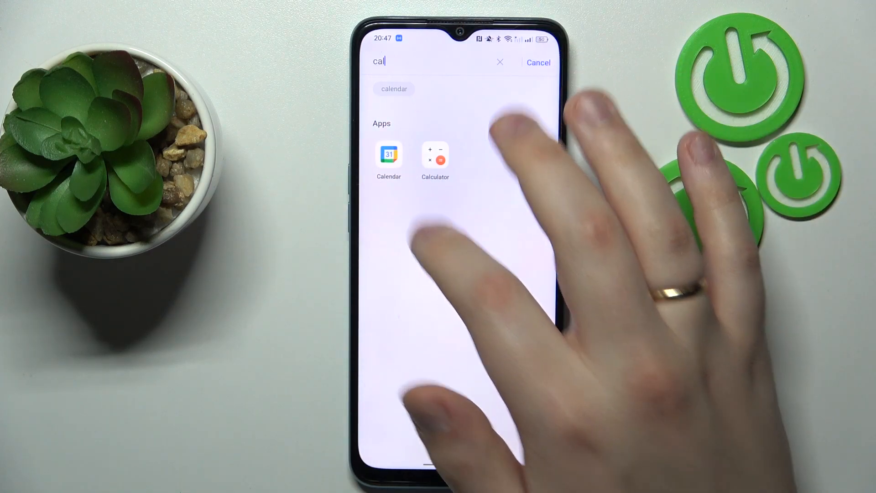
click(388, 154)
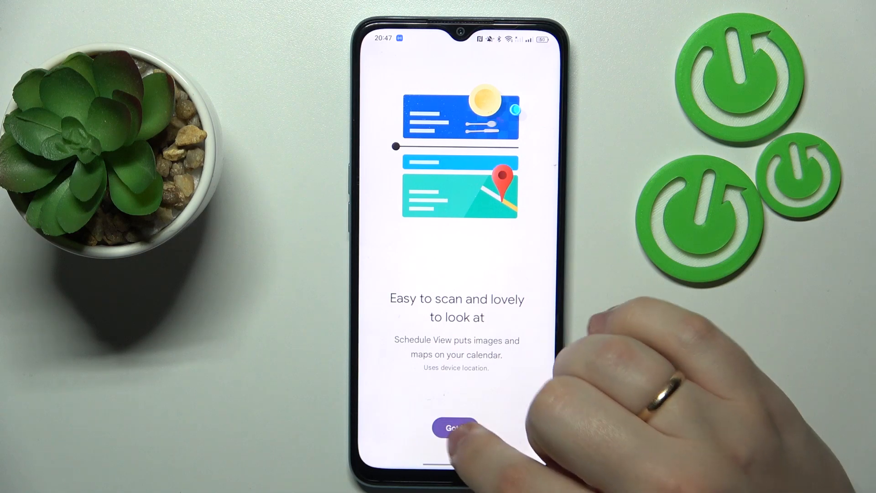
Dismiss the welcome screen and bring up the day view for Tuesday, August 15
click(454, 427)
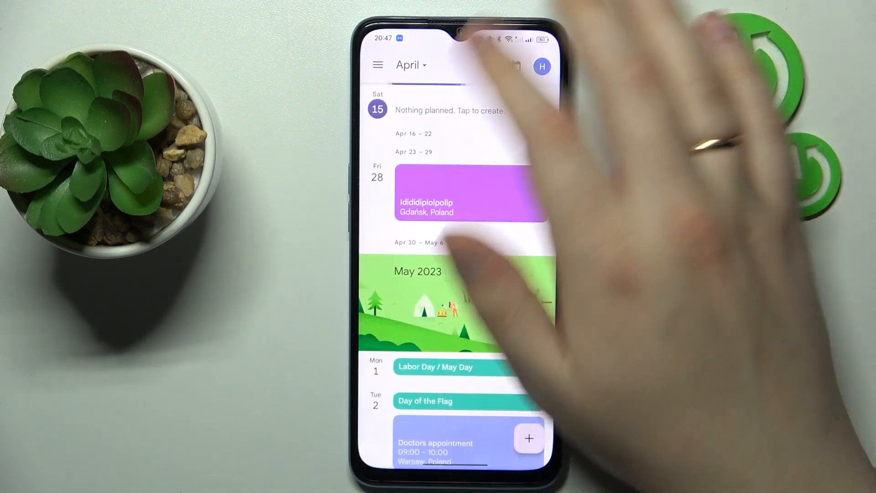
scroll(up, 3)
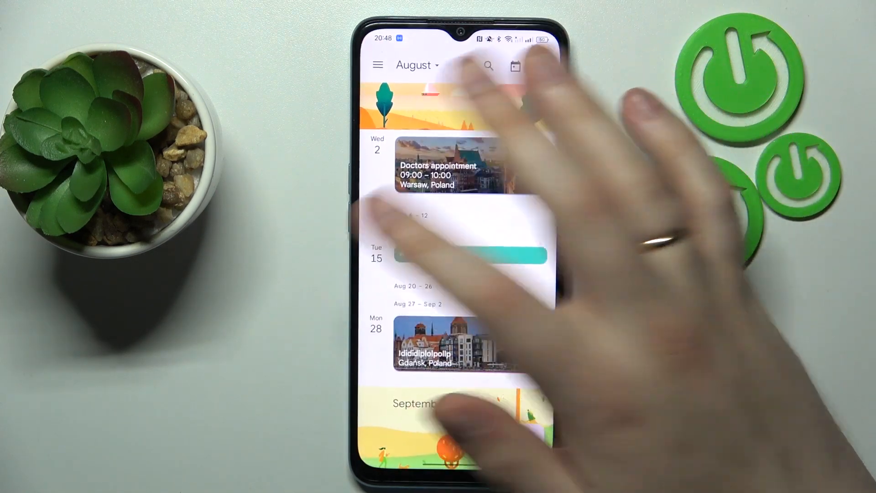
click(454, 258)
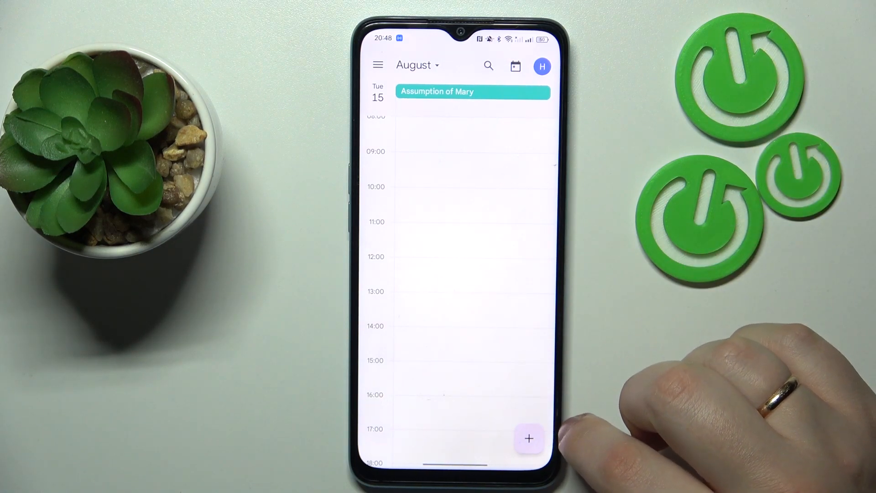
Create a new event on Tue Aug 15, 2023 titled "Ufifof" and set it to all-day
click(528, 438)
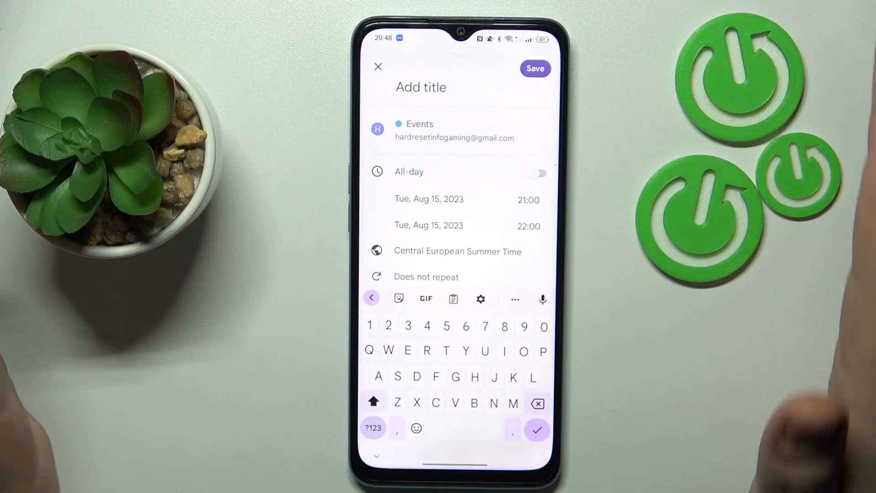
text(Ufifof)
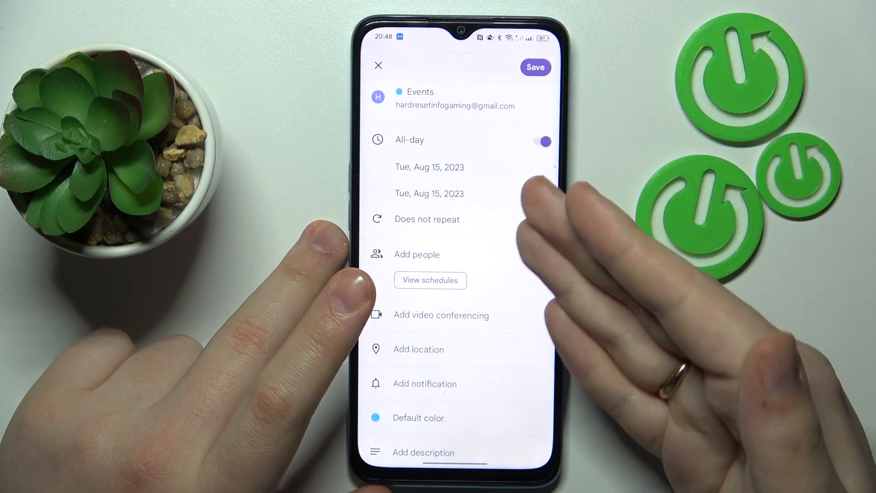
mouse_move(614, 252)
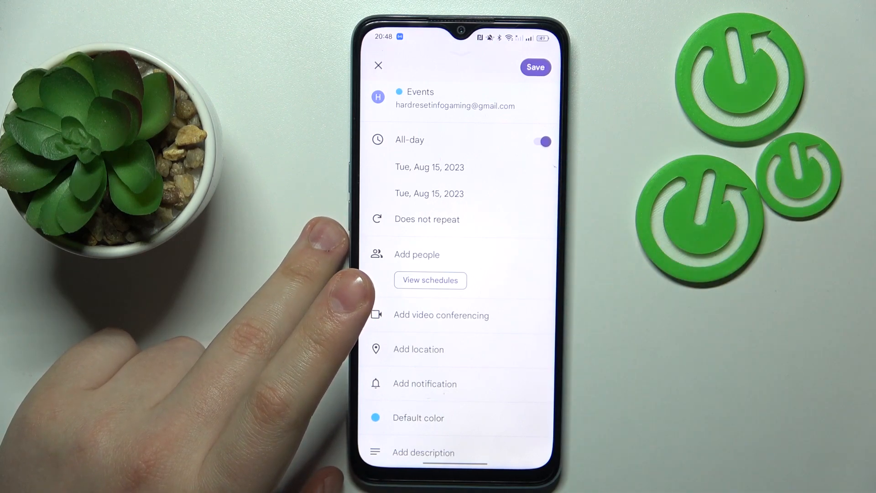
scroll(up, 3)
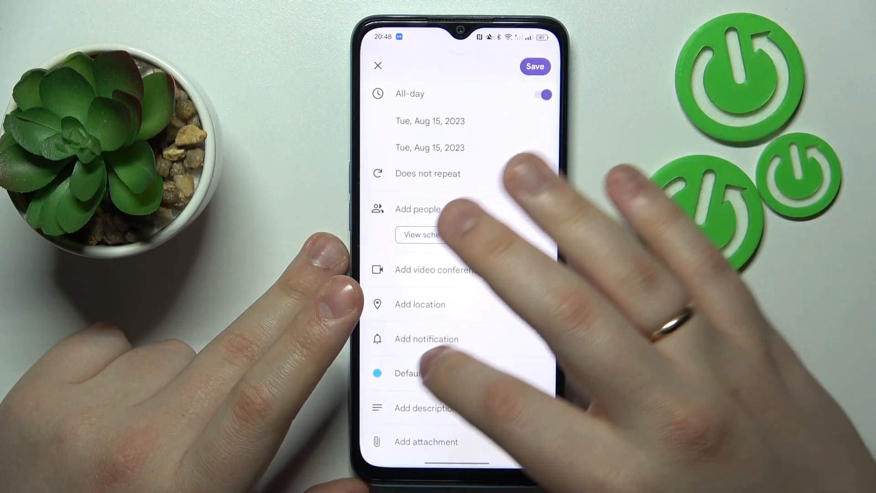
Change the event colour from Default to Tomato
click(407, 373)
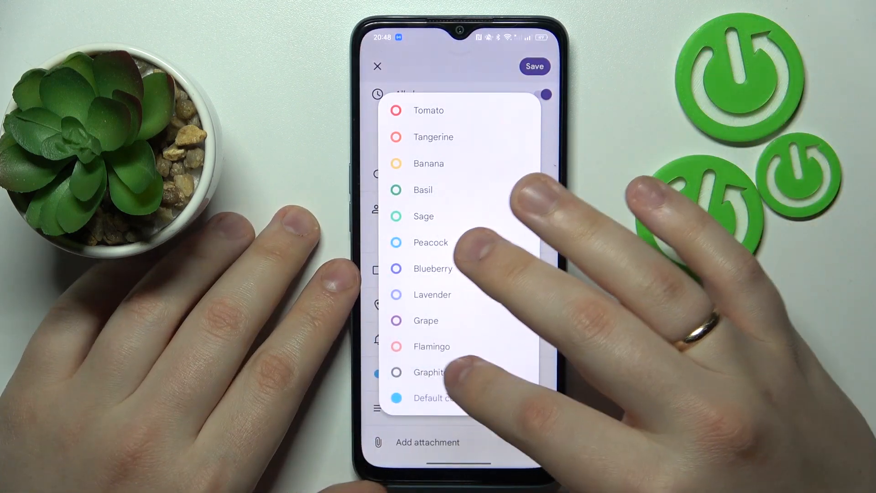
click(429, 110)
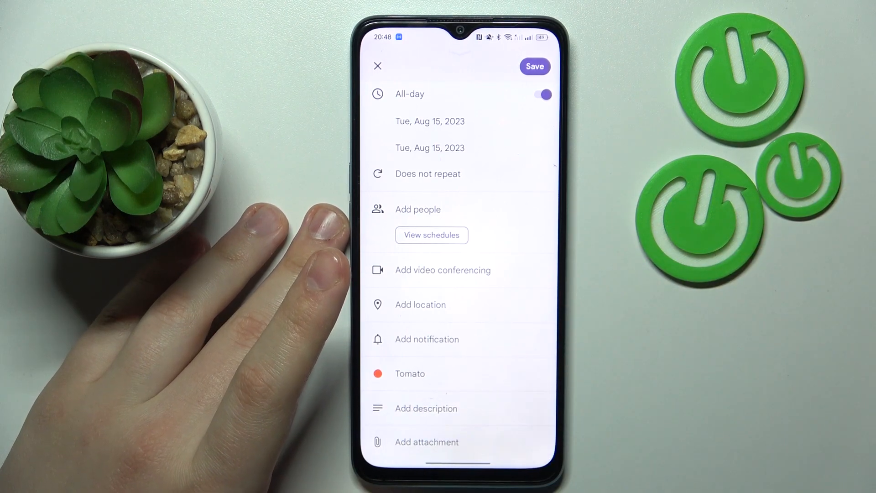
Attach the Scanned PDF from My Drive and save the event
click(426, 441)
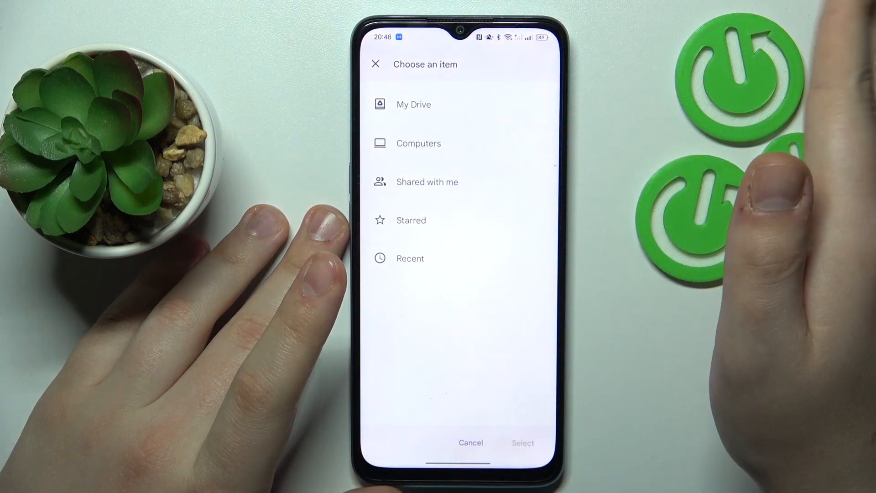
click(413, 104)
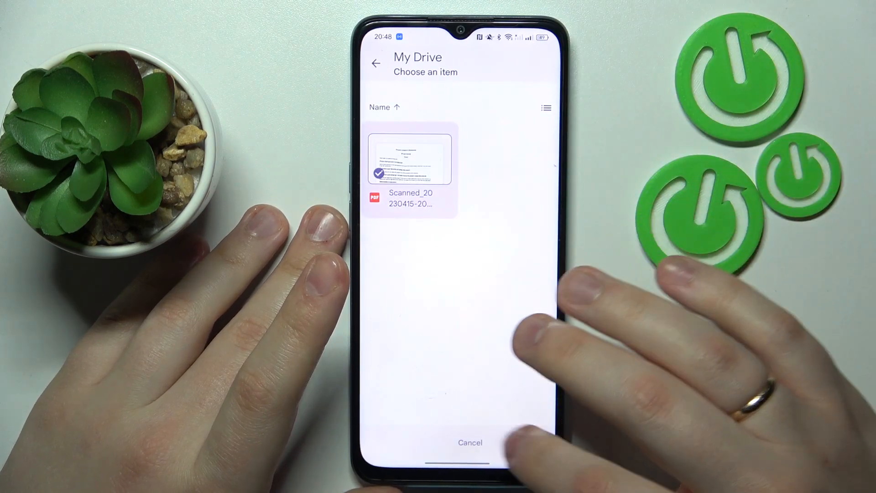
click(410, 161)
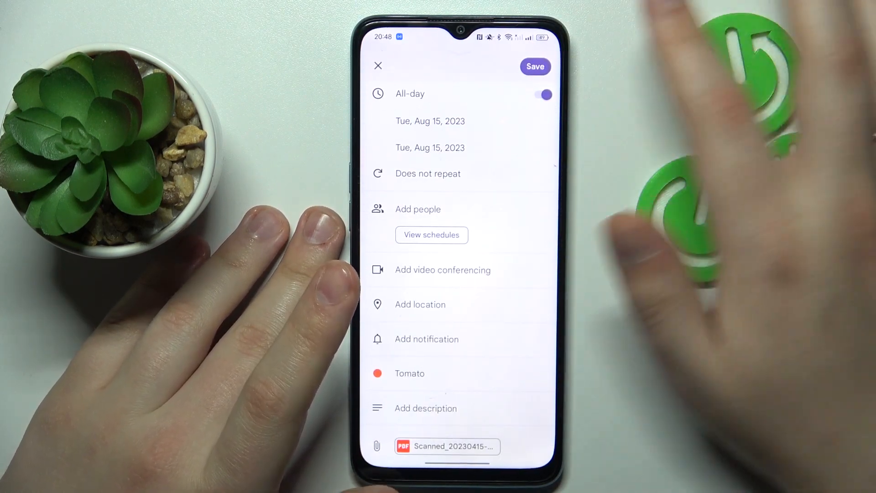
click(533, 66)
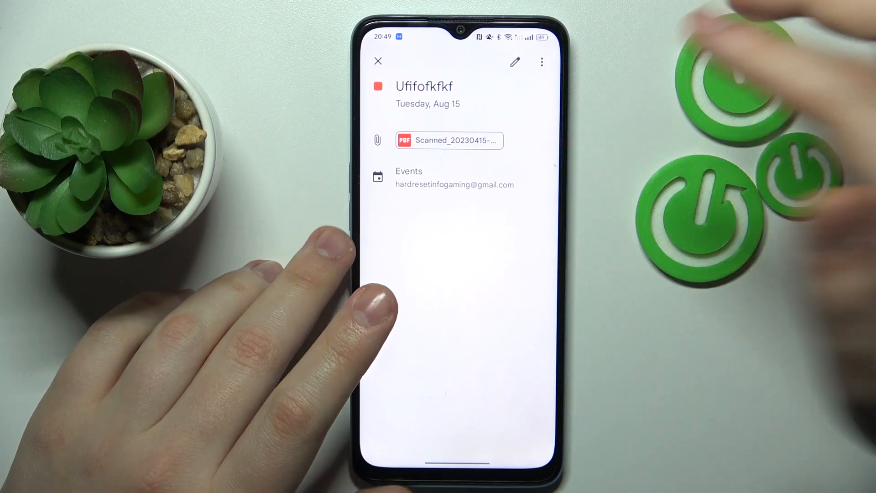
Bring up the saved event's overflow menu with delete, duplicate and copy options
click(541, 61)
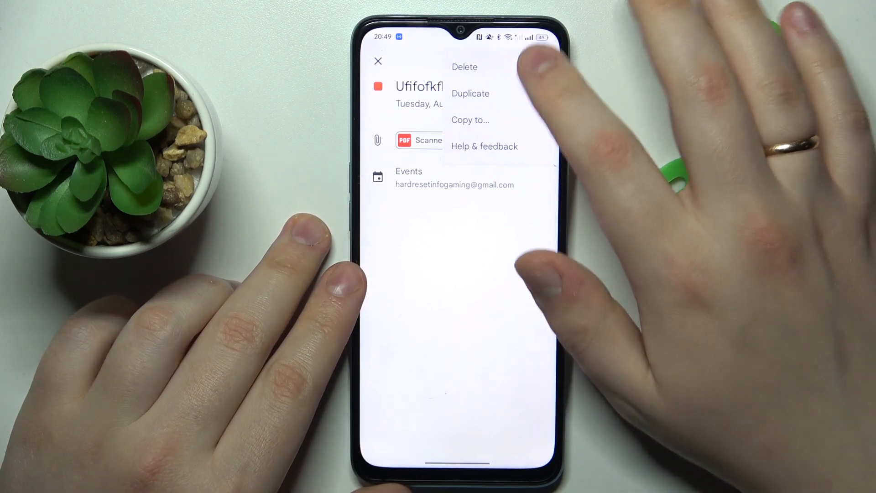